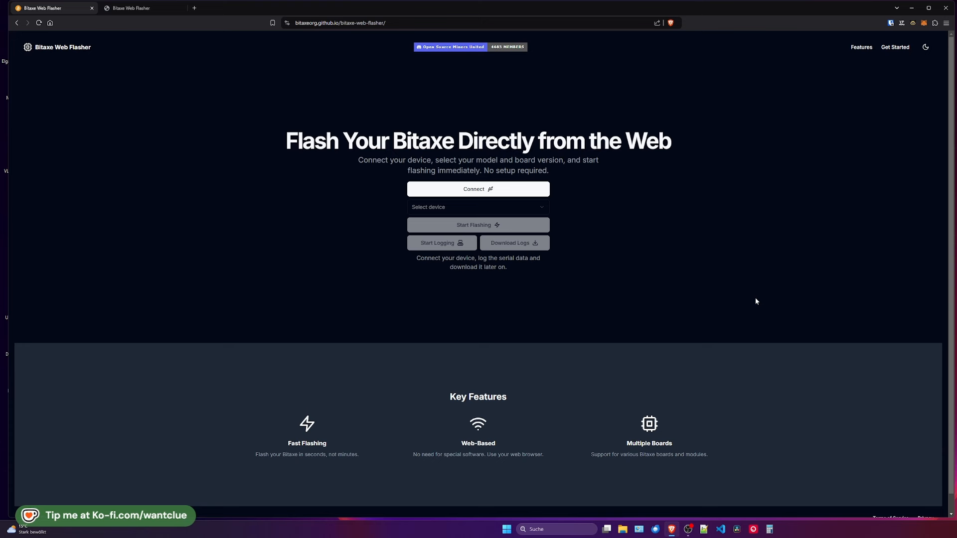
pyautogui.moveTo(697, 270)
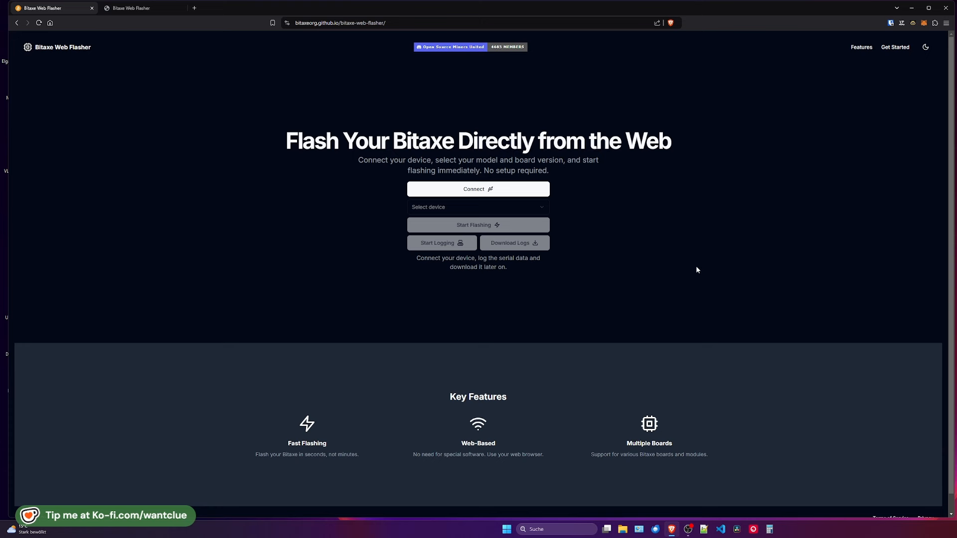
pyautogui.moveTo(825, 311)
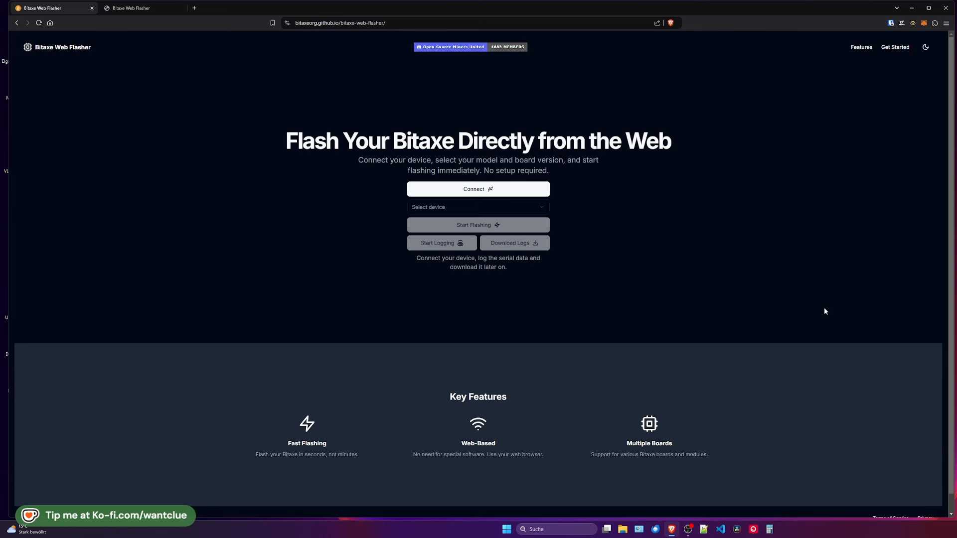
pyautogui.moveTo(515, 243)
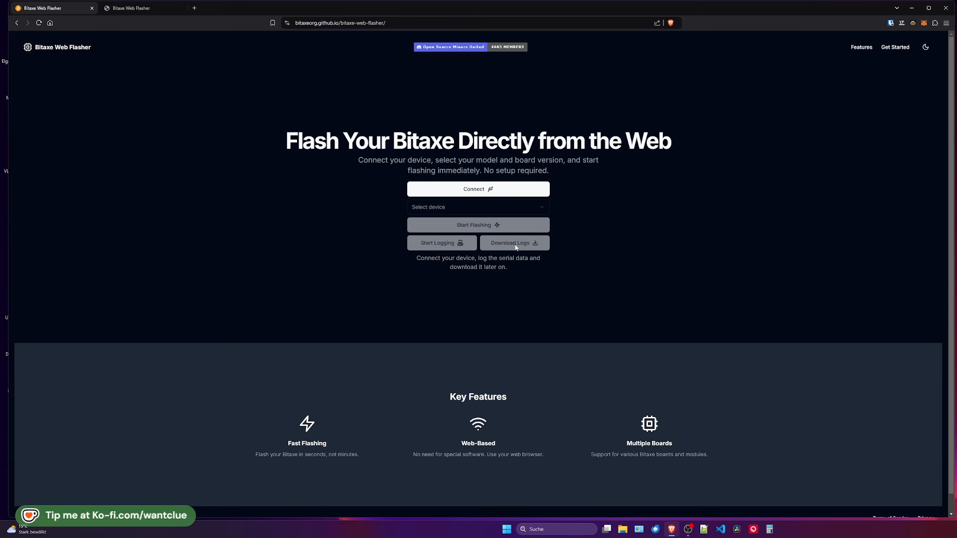
pyautogui.moveTo(644, 258)
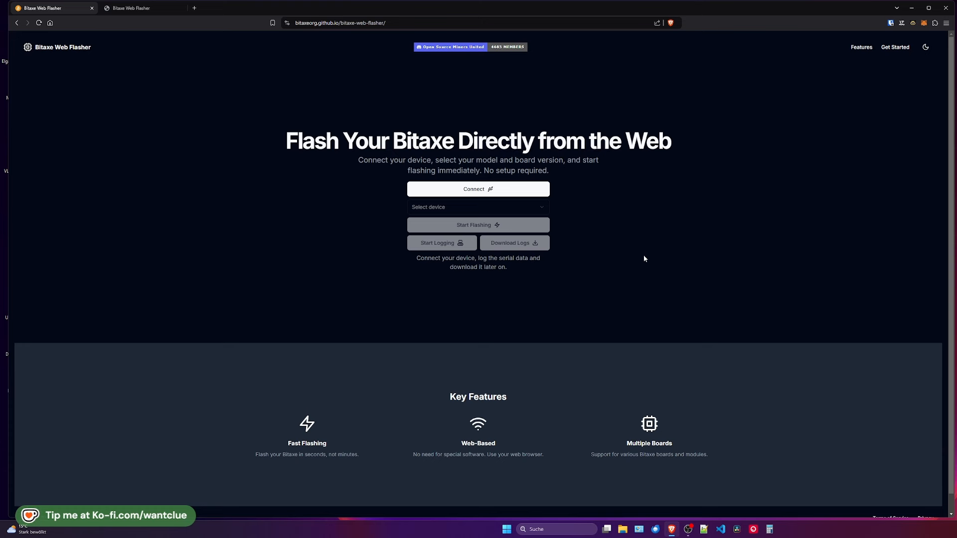
pyautogui.moveTo(259, 74)
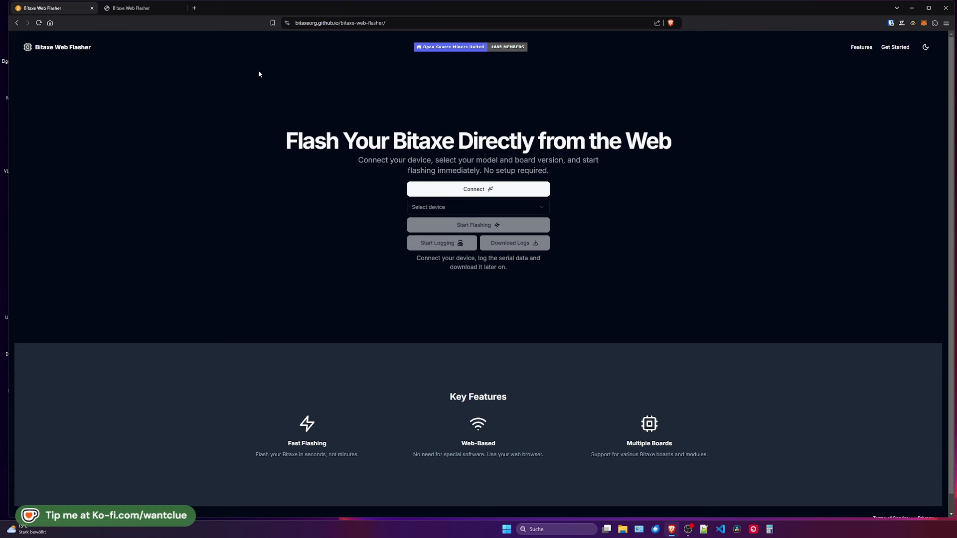
pyautogui.moveTo(325, 67)
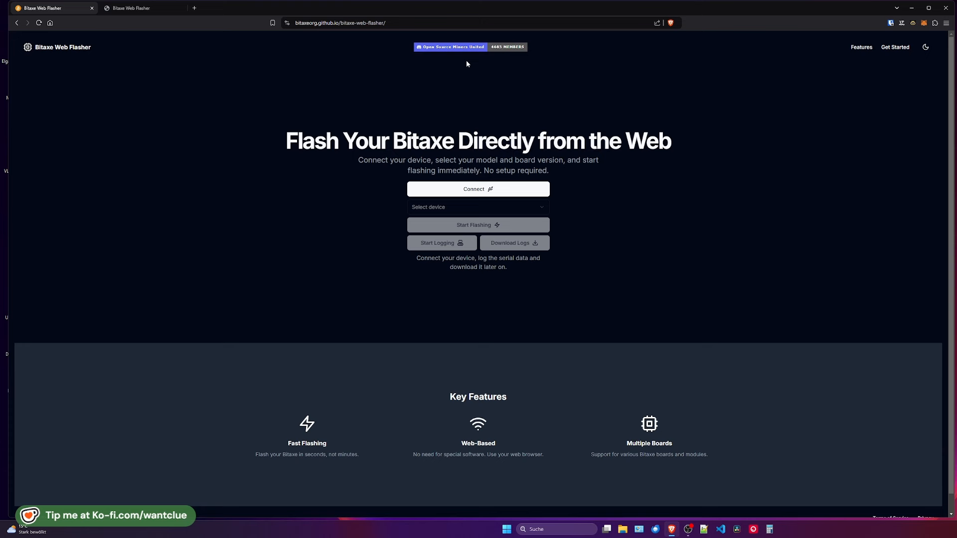
pyautogui.moveTo(451, 55)
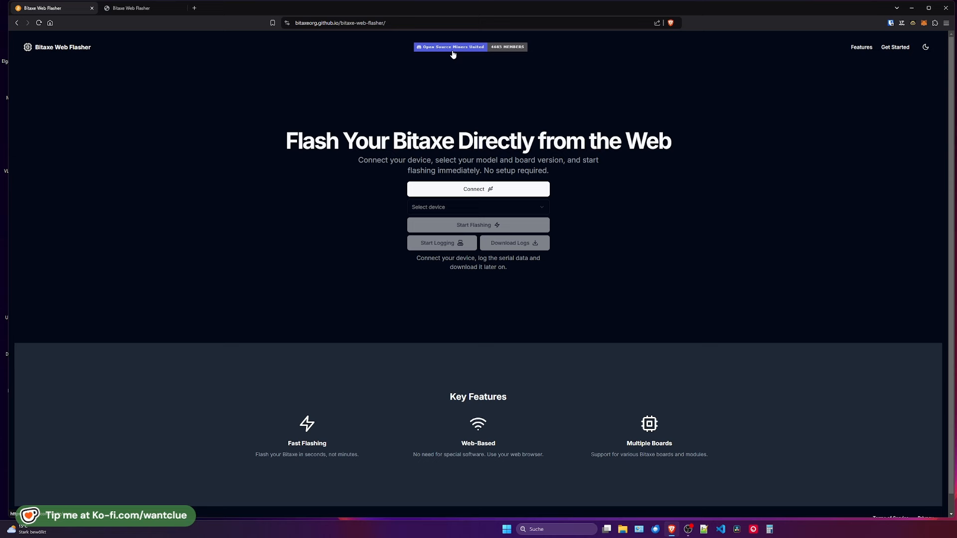
pyautogui.moveTo(693, 78)
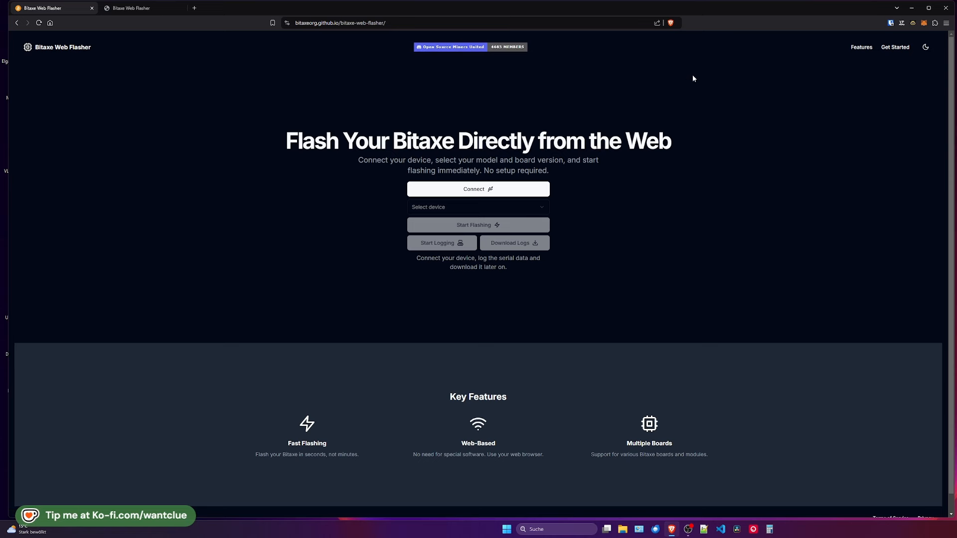
# Step: View the how-to-use instructions and switch the page back to the dark theme
pyautogui.click(861, 47)
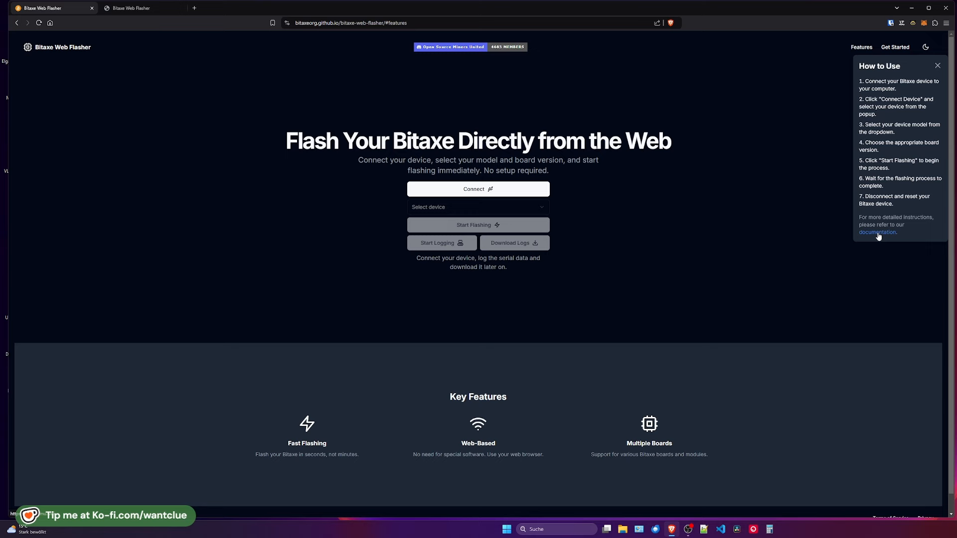
pyautogui.scroll(-3)
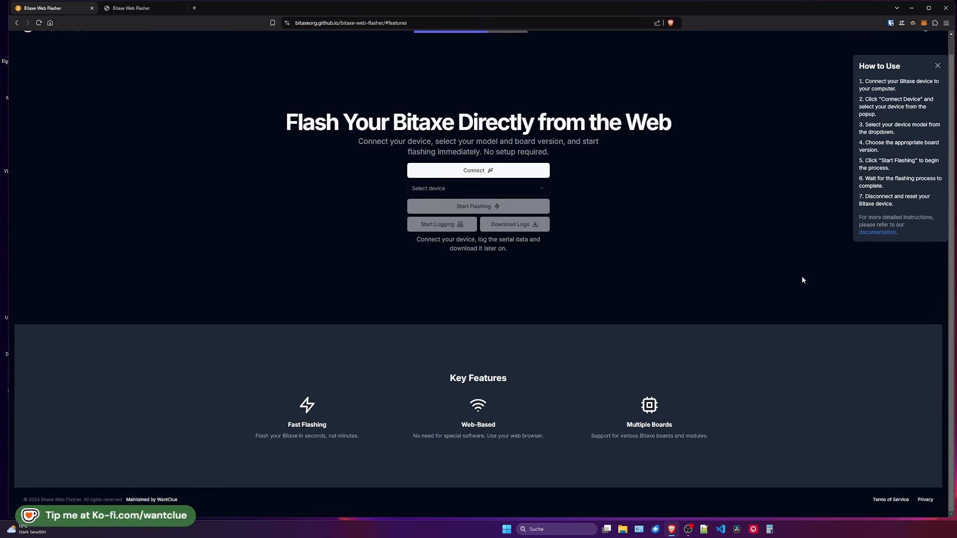
pyautogui.moveTo(781, 287)
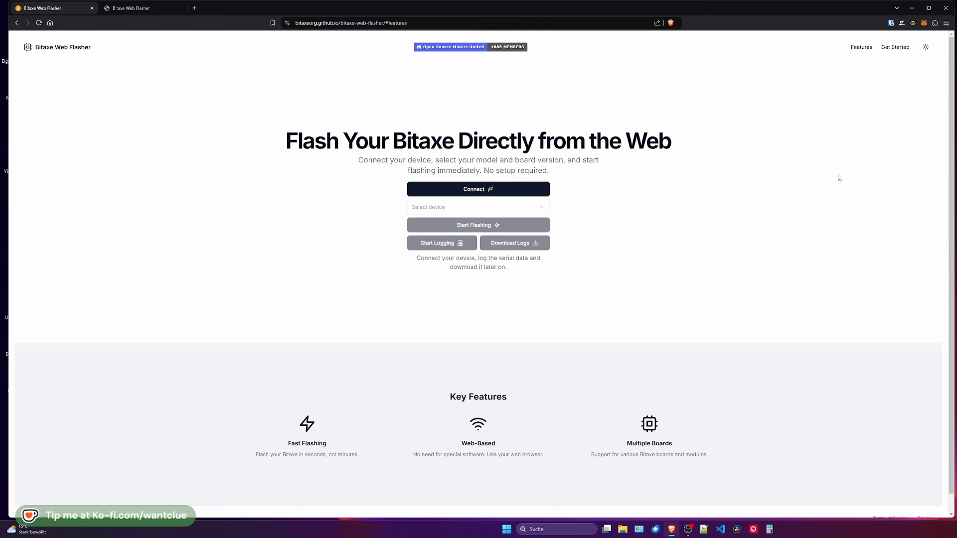
pyautogui.click(925, 47)
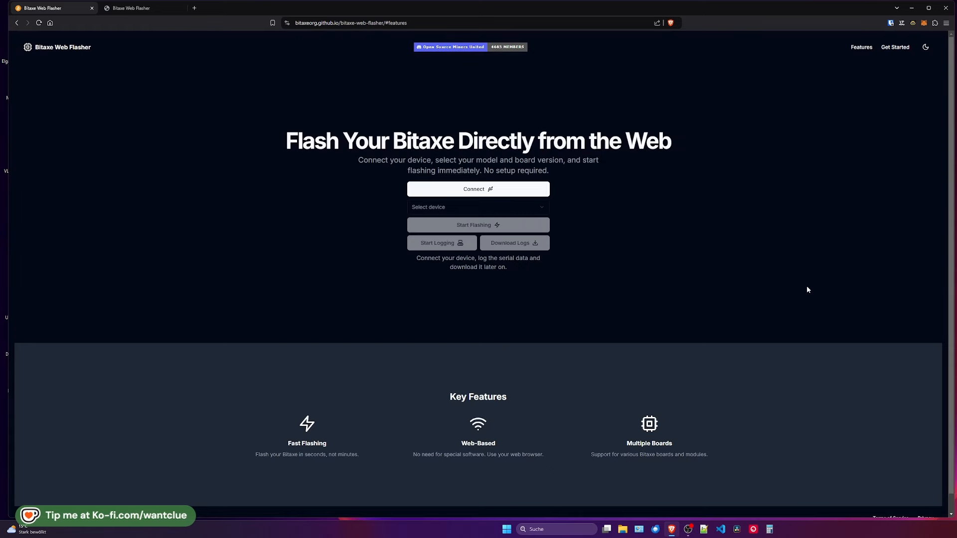
pyautogui.moveTo(658, 254)
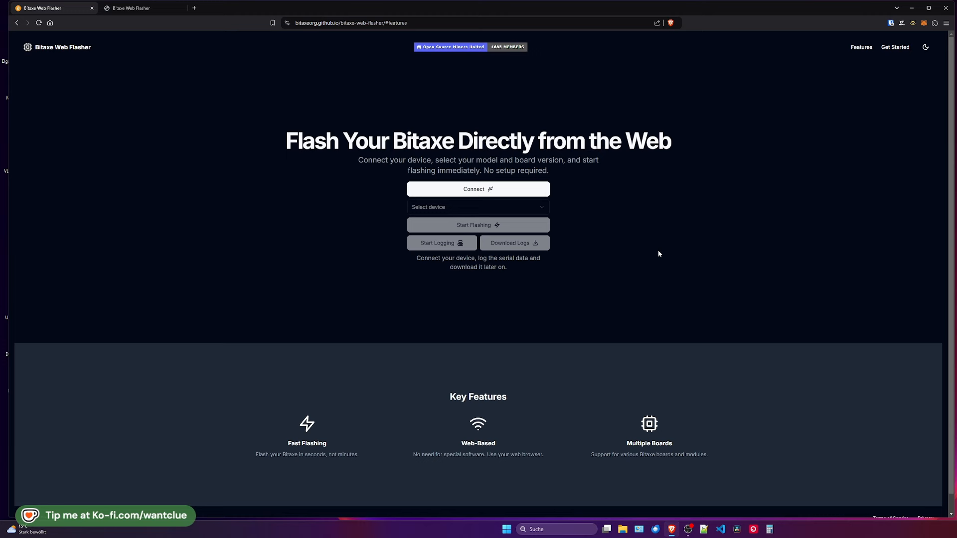
pyautogui.moveTo(493, 191)
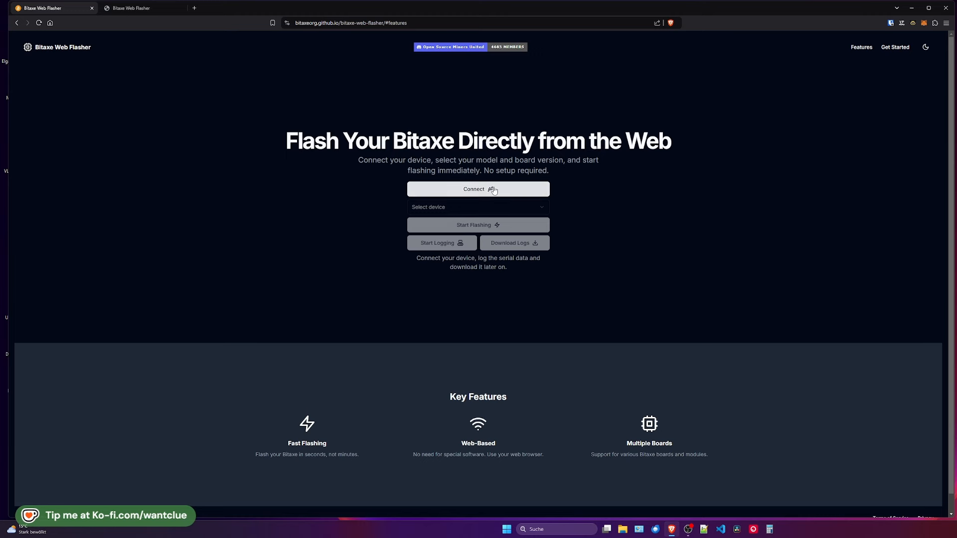
# Step: Connect to the Bitaxe over its USB JTAG/serial port and record a serial log
pyautogui.click(478, 189)
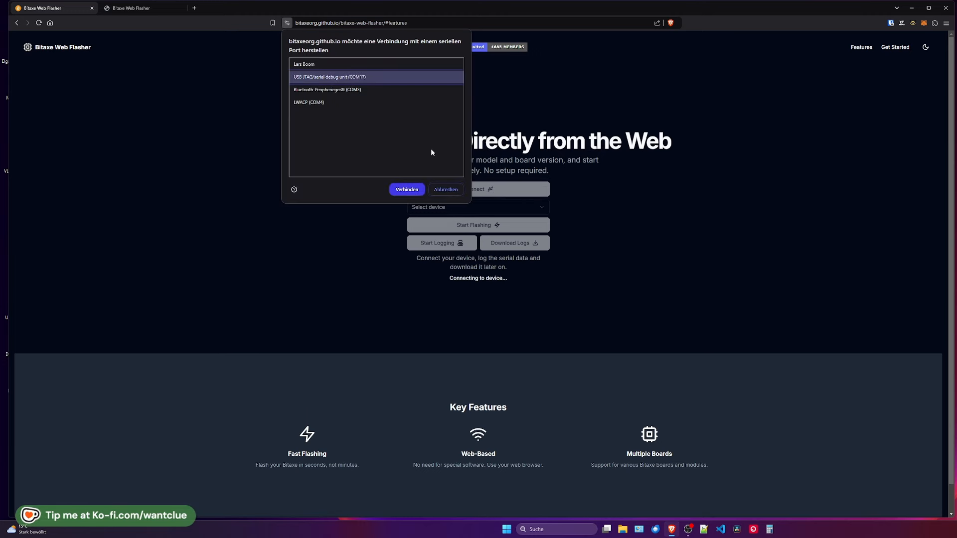
pyautogui.click(406, 189)
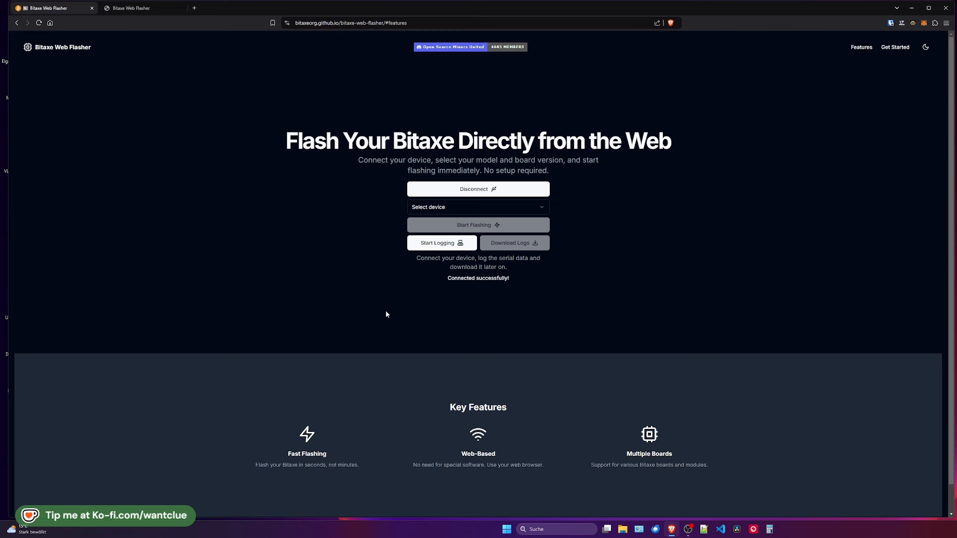
pyautogui.moveTo(455, 293)
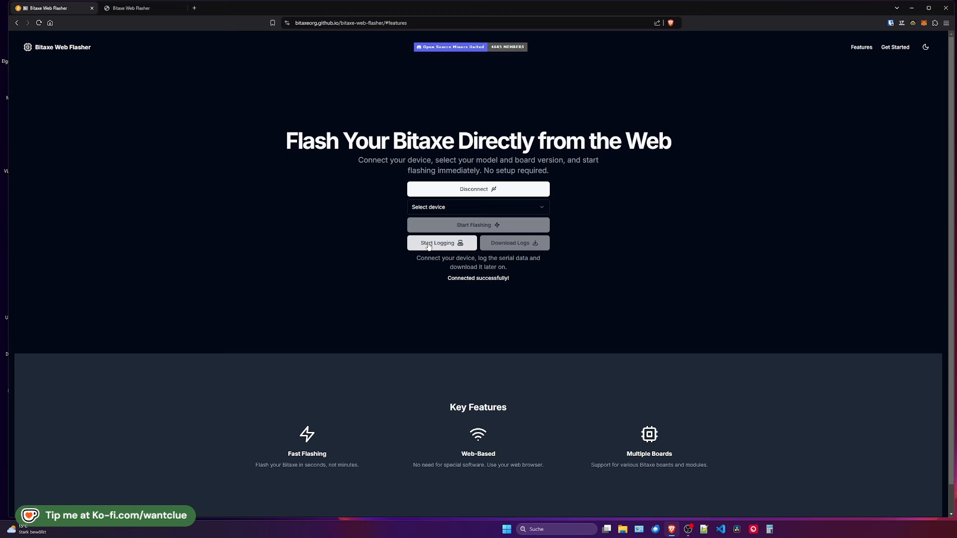
pyautogui.click(441, 243)
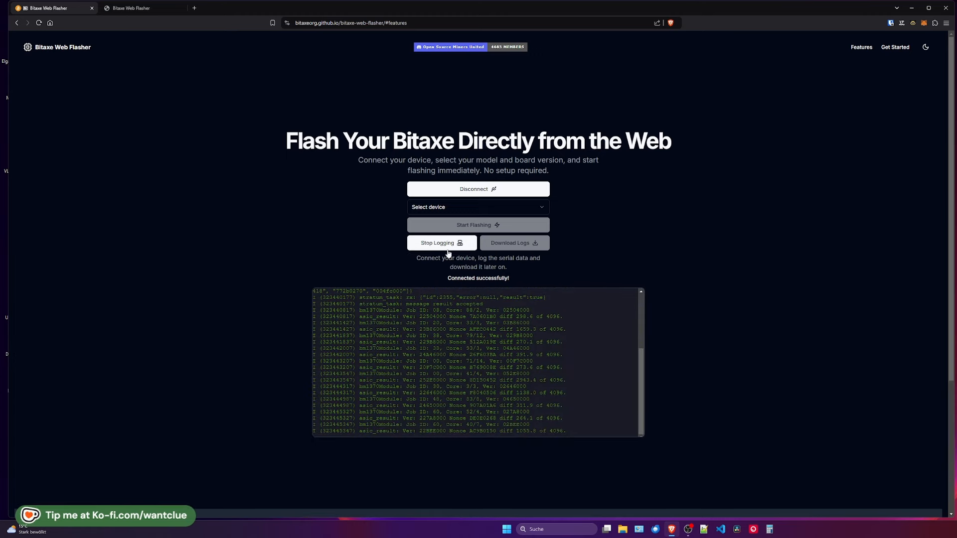
pyautogui.click(441, 243)
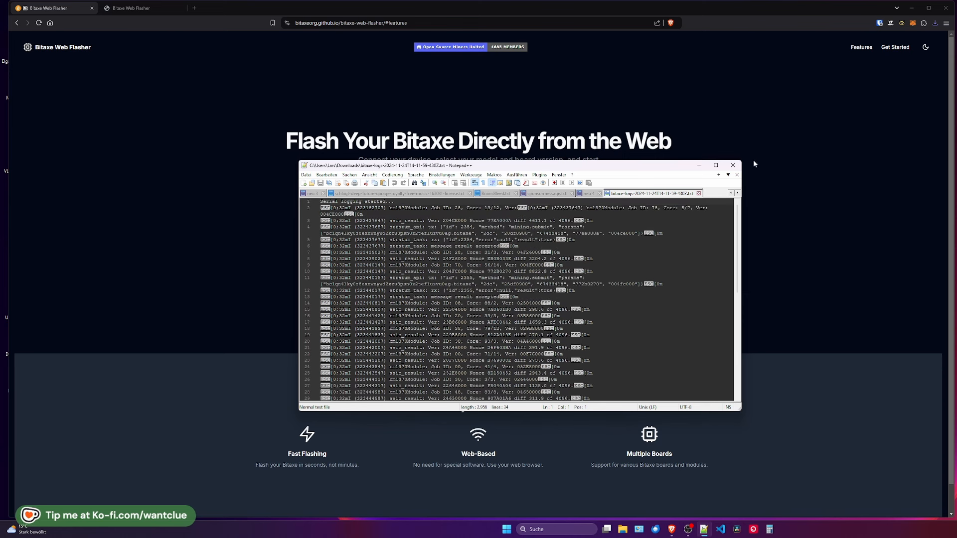
# Step: Close the Notepad++ window showing the bitaxe log file
pyautogui.click(732, 165)
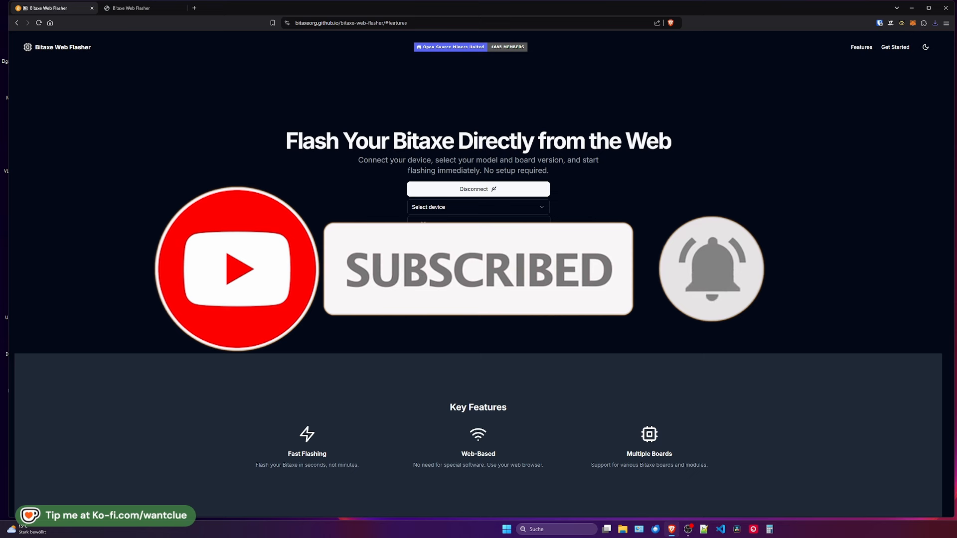
# Step: Choose the Gamma device model and board version 601
pyautogui.click(478, 207)
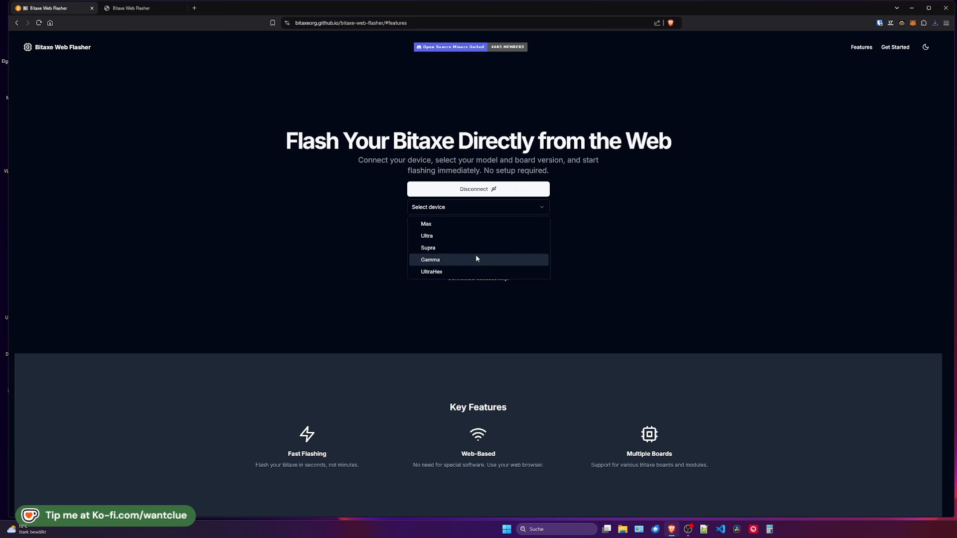
pyautogui.click(429, 259)
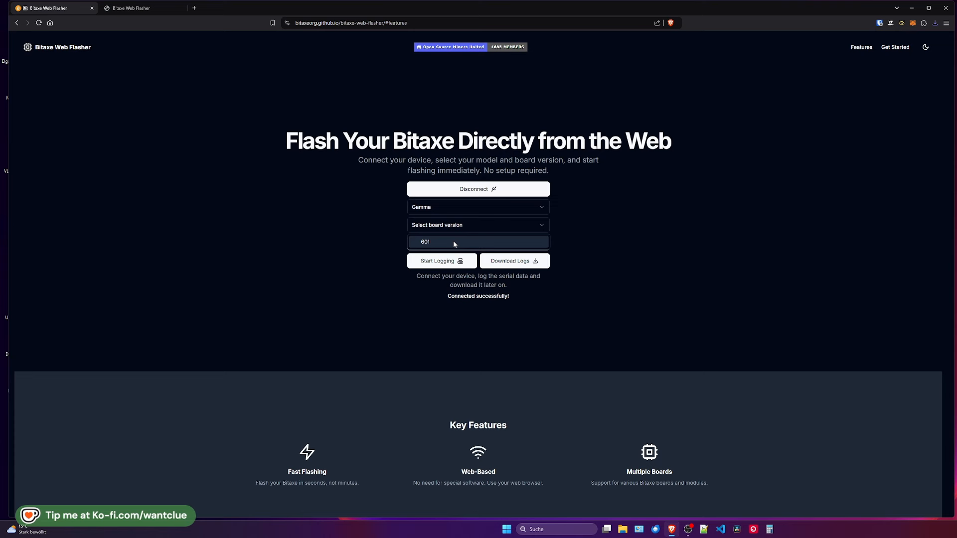
pyautogui.click(478, 241)
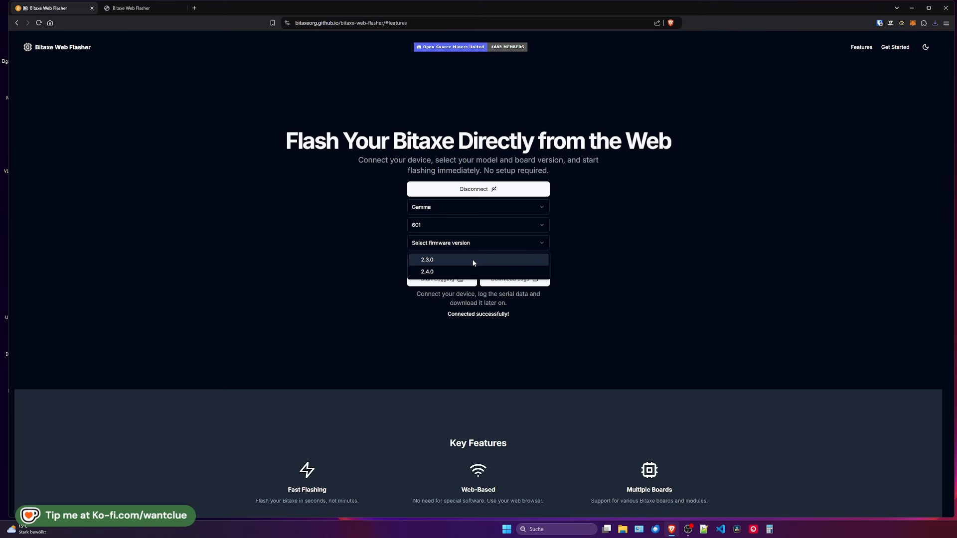
pyautogui.moveTo(461, 263)
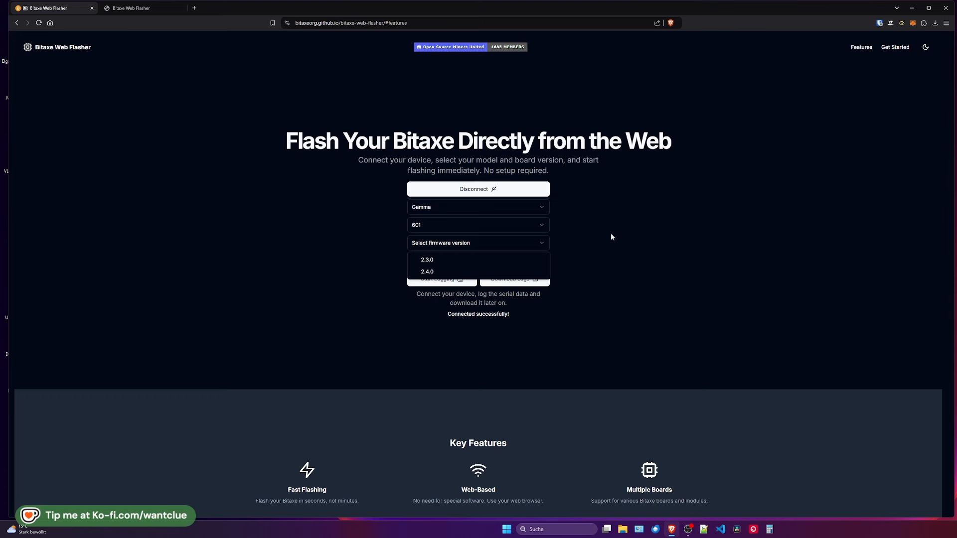
# Step: Dismiss the firmware version list without choosing, then open the device model list
pyautogui.click(478, 242)
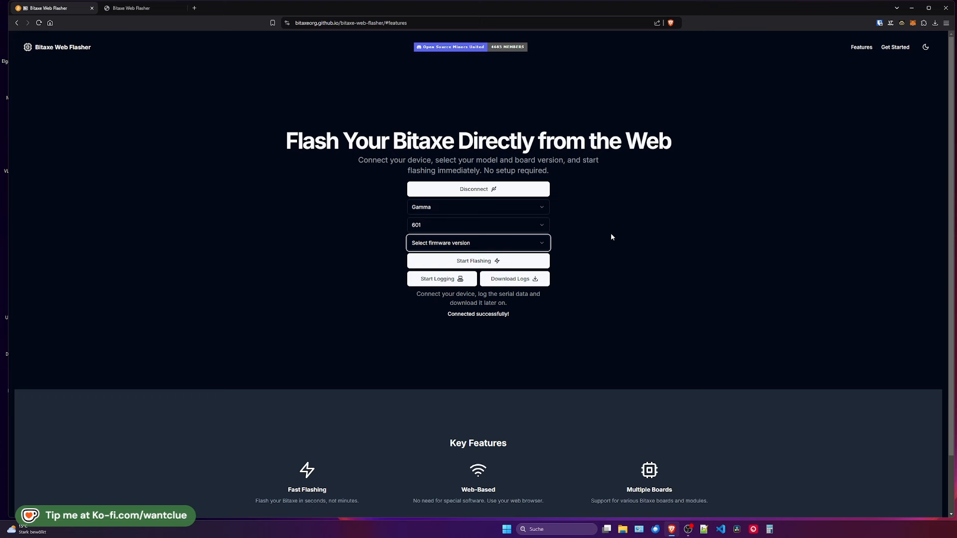
pyautogui.moveTo(507, 245)
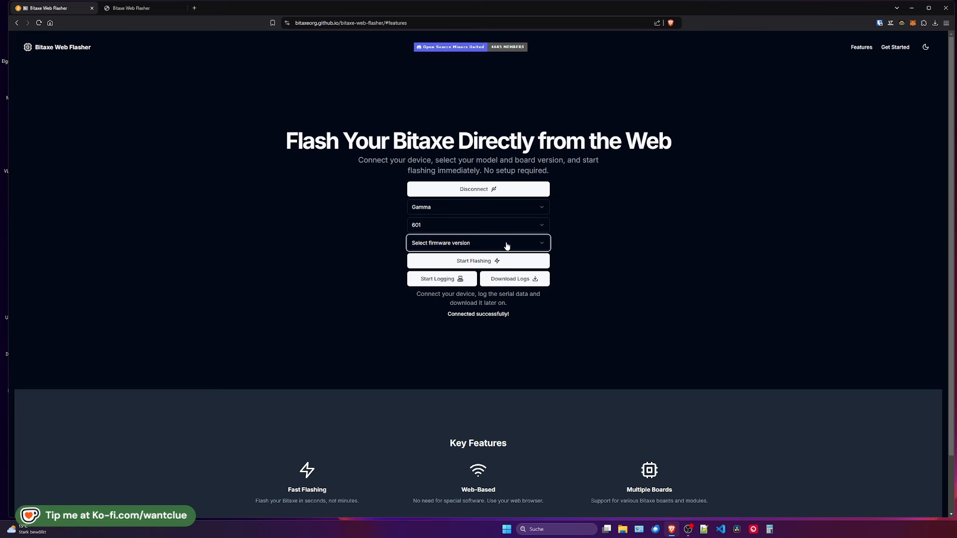
pyautogui.click(478, 243)
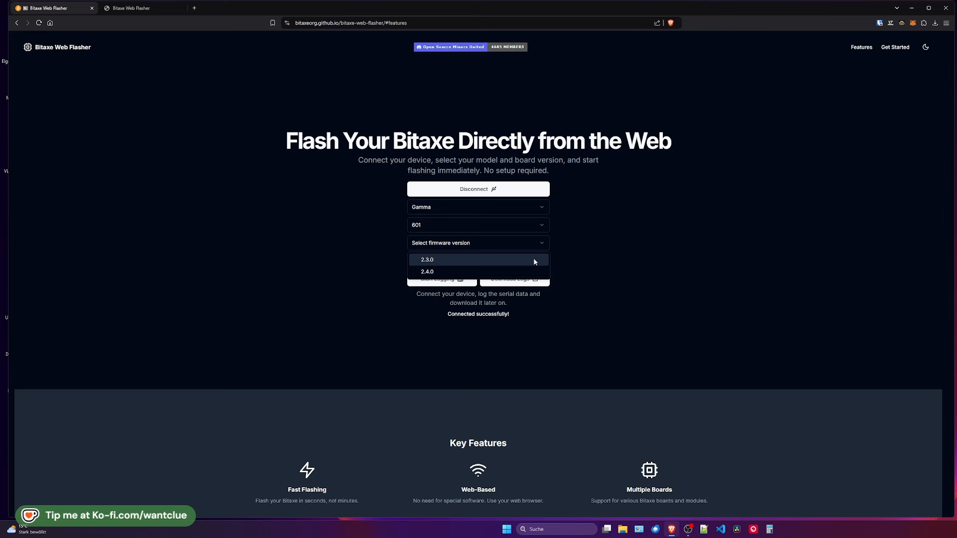
pyautogui.moveTo(488, 271)
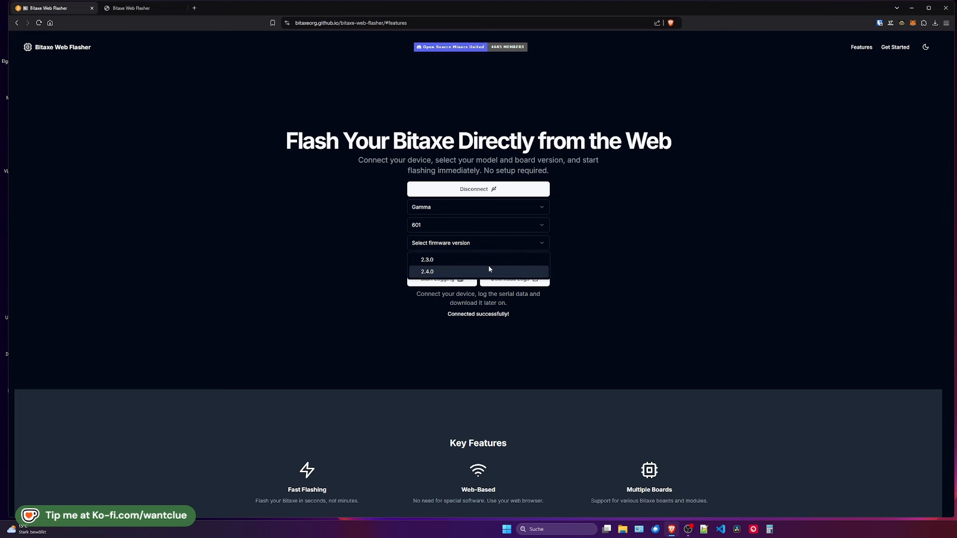
pyautogui.moveTo(661, 241)
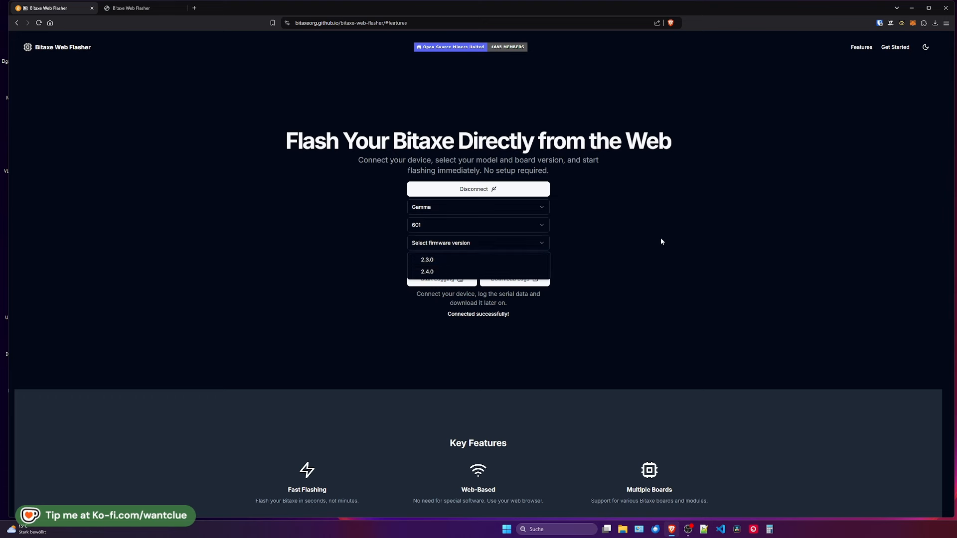
pyautogui.click(478, 243)
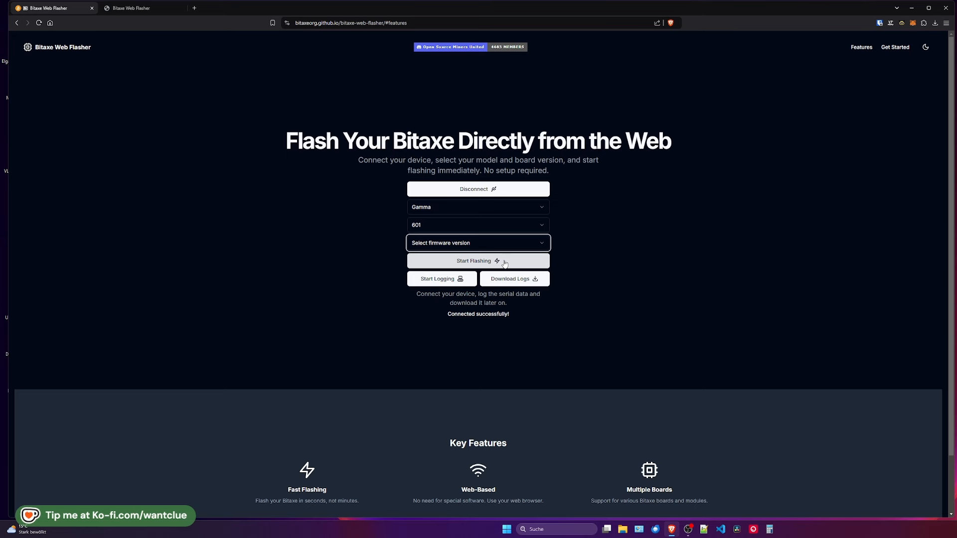
pyautogui.click(478, 207)
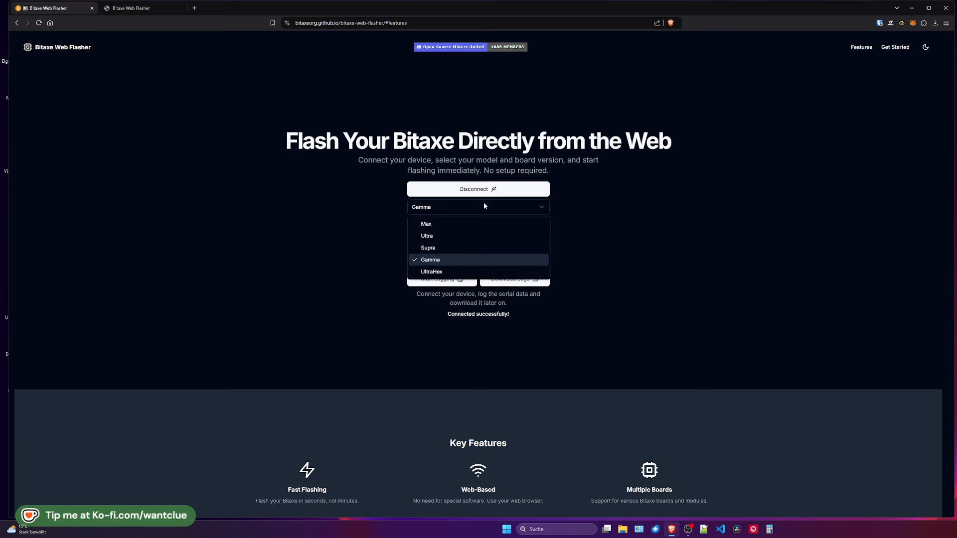
# Step: Change the device model, leave the board version unset, and reopen the model list
pyautogui.click(427, 247)
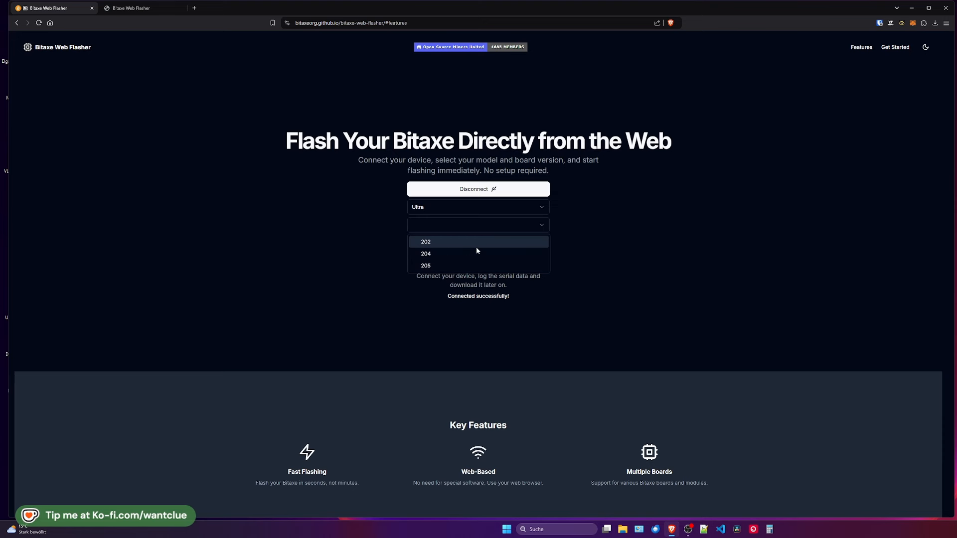
pyautogui.moveTo(519, 226)
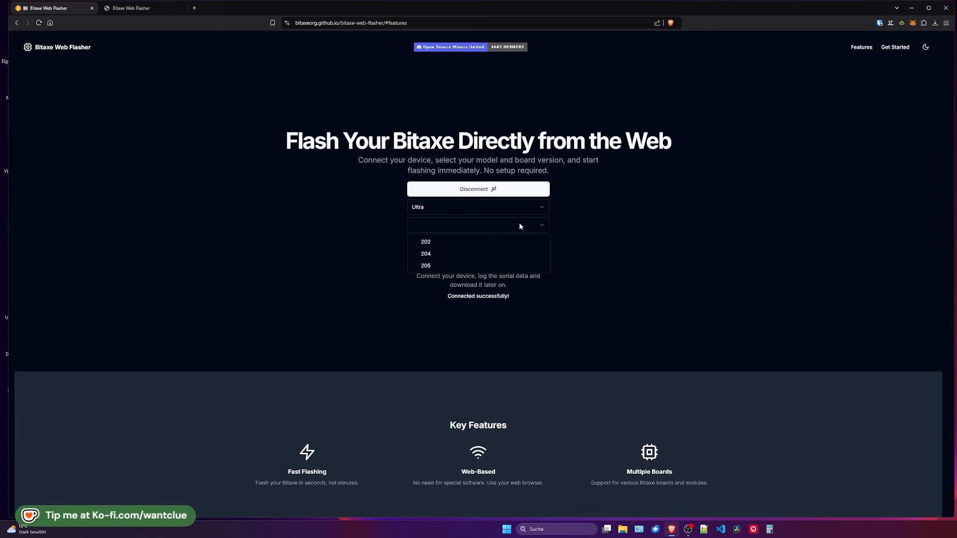
pyautogui.click(478, 206)
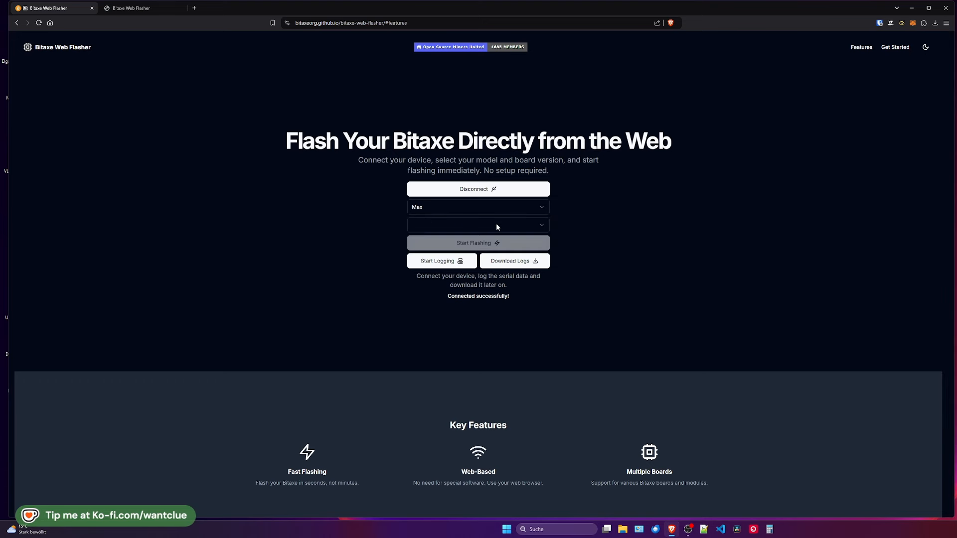
pyautogui.click(478, 207)
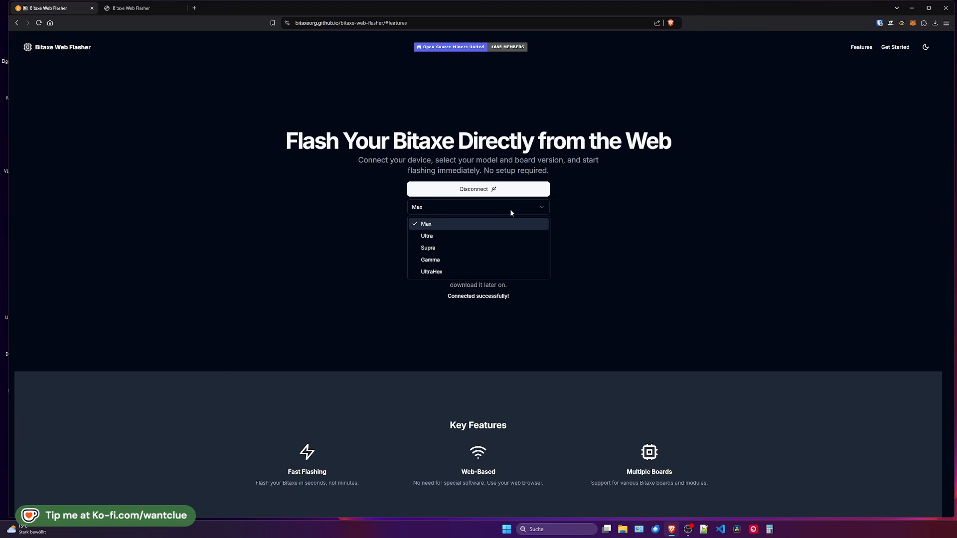
# Step: Select Ultra as the device model and 205 as the board version
pyautogui.click(426, 236)
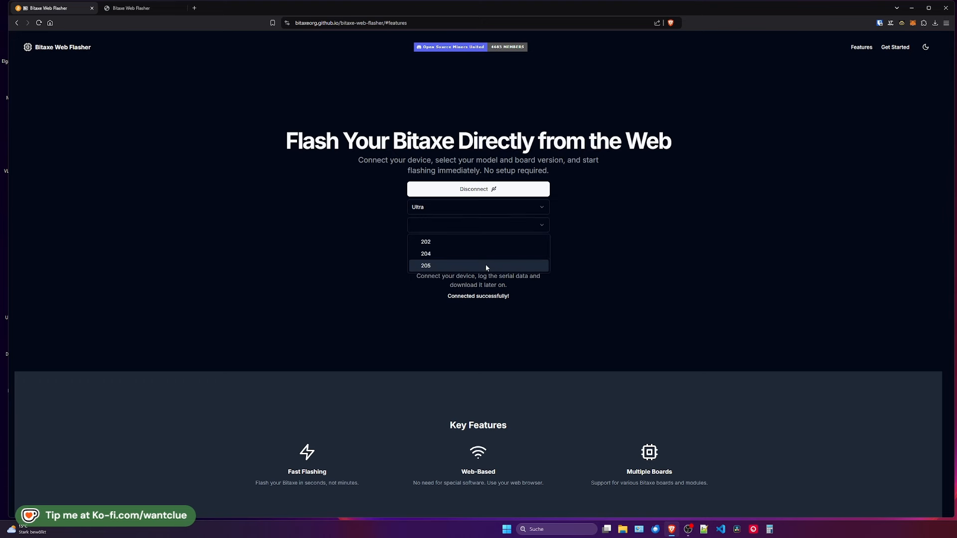
pyautogui.moveTo(494, 254)
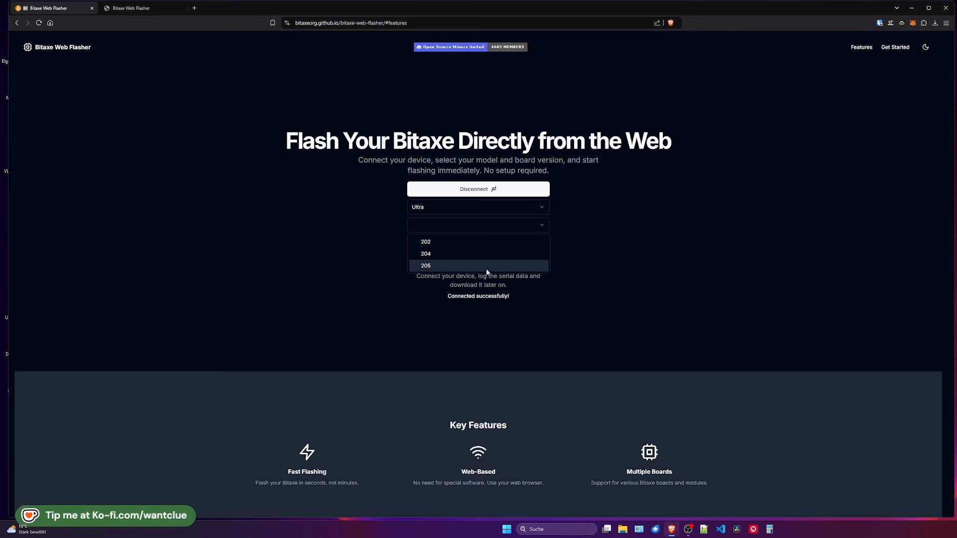
pyautogui.click(425, 264)
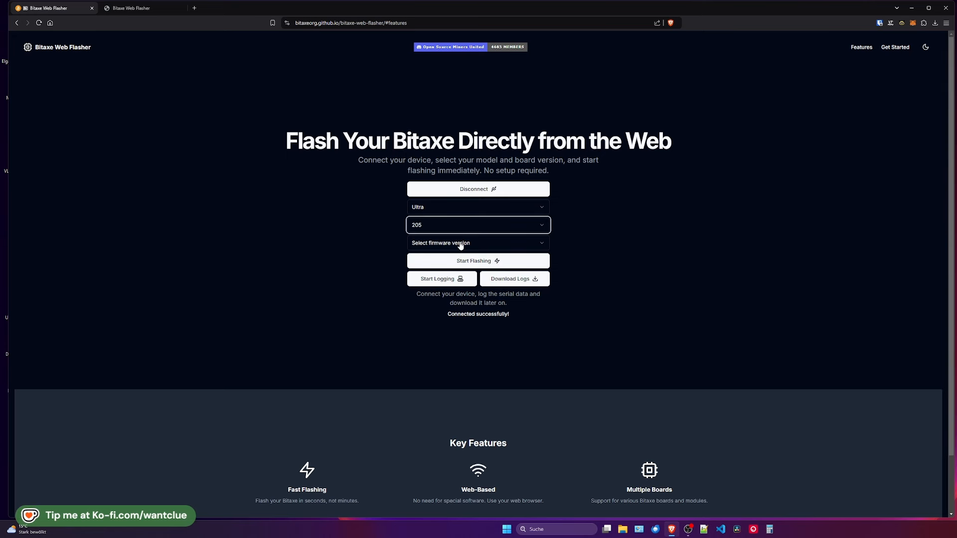
pyautogui.moveTo(467, 224)
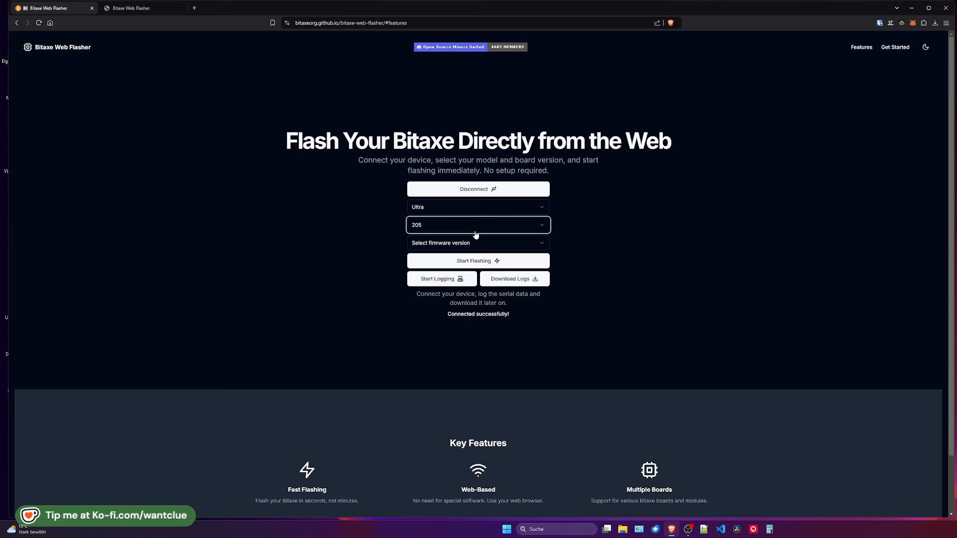
pyautogui.click(478, 243)
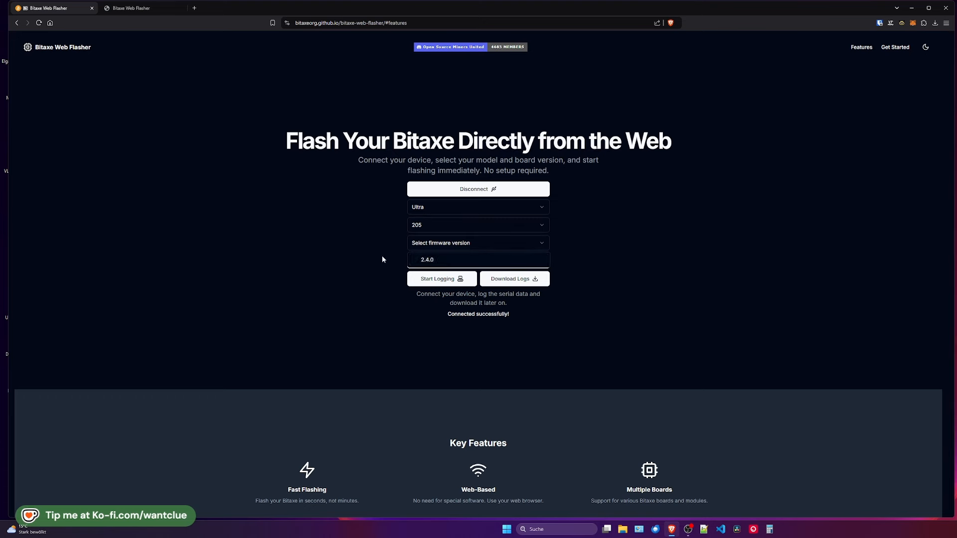
pyautogui.moveTo(609, 218)
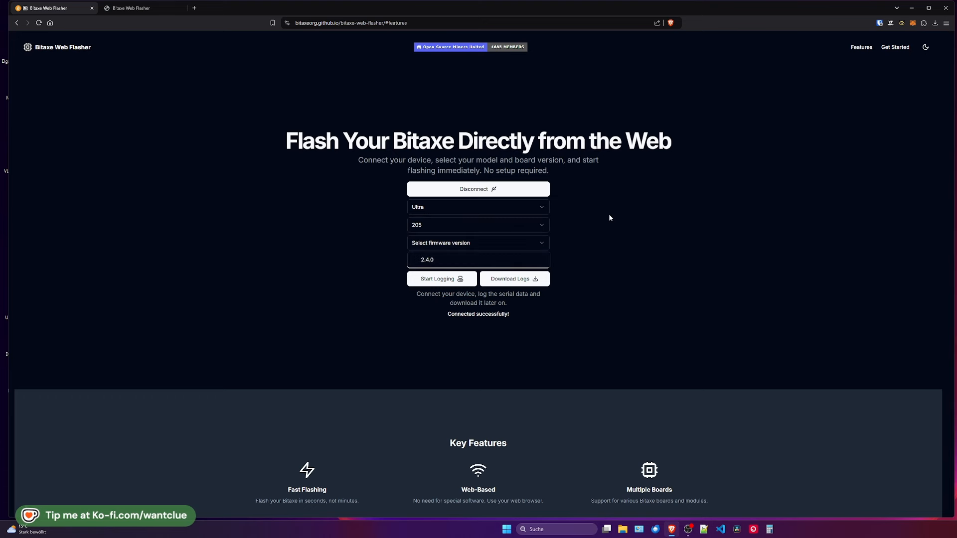
pyautogui.moveTo(696, 220)
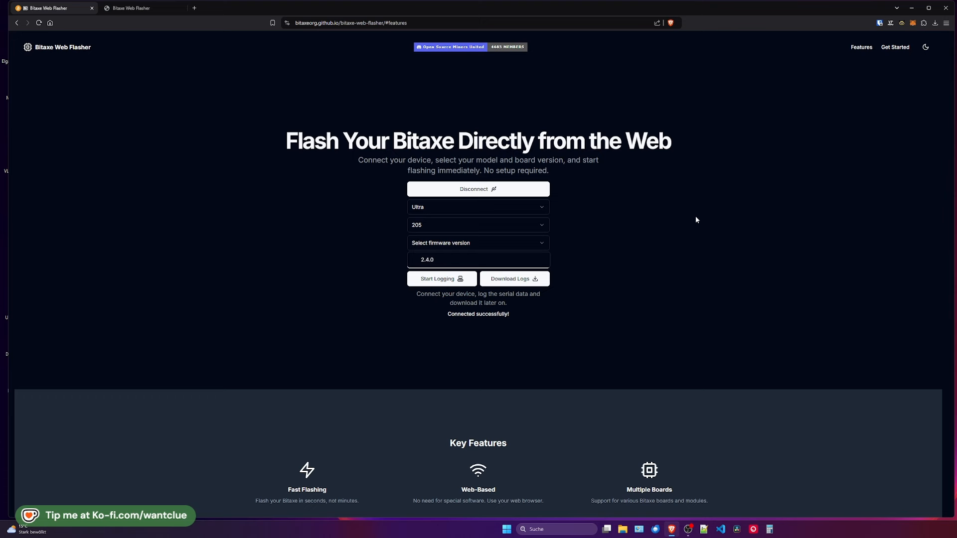
pyautogui.moveTo(691, 224)
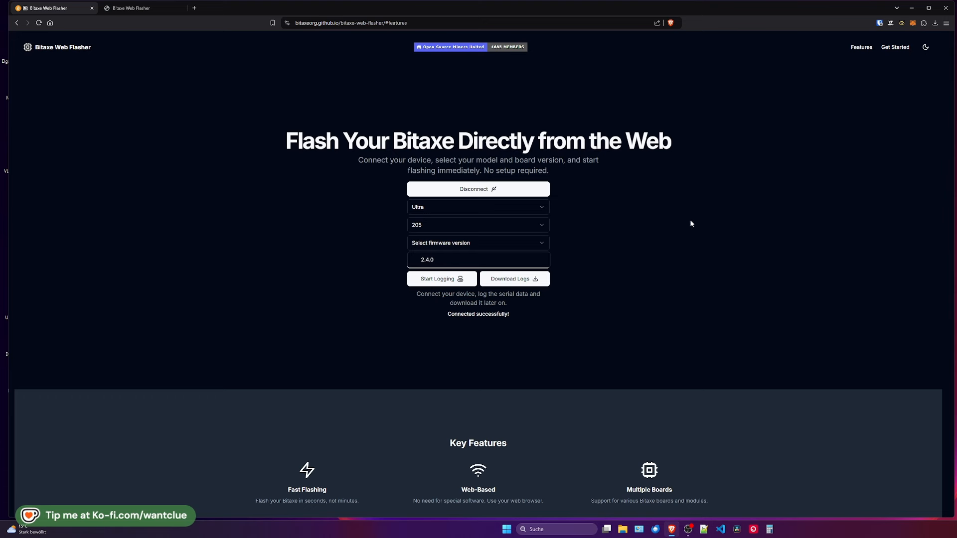
pyautogui.click(479, 243)
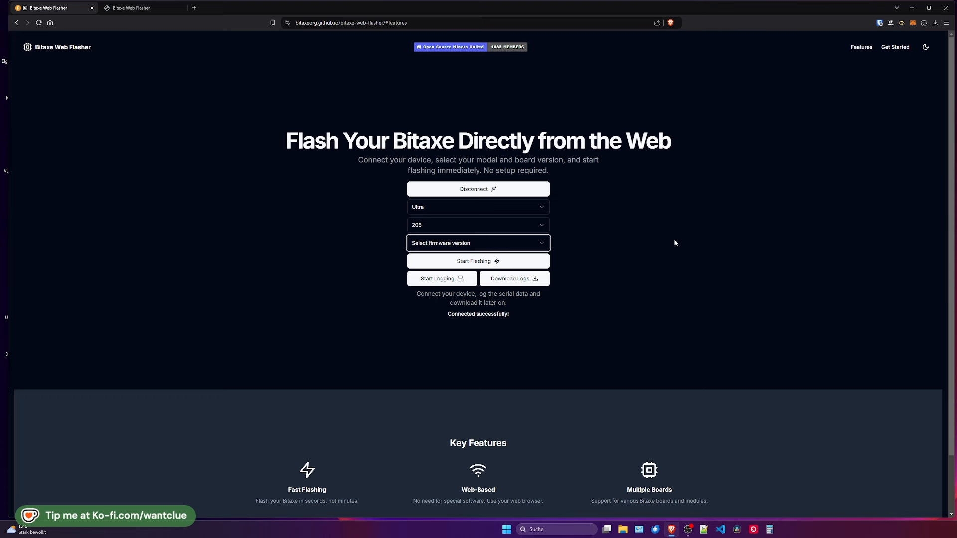
pyautogui.moveTo(710, 257)
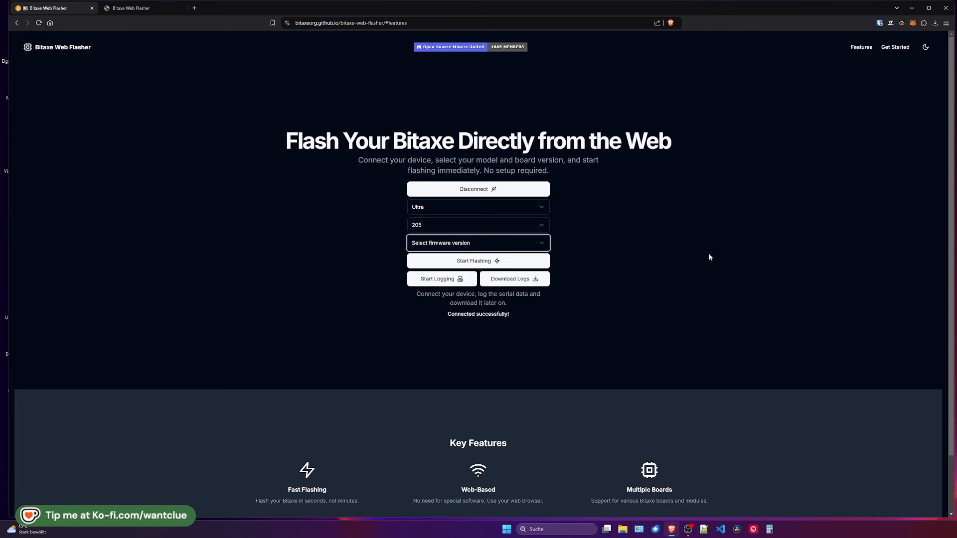
pyautogui.moveTo(437, 279)
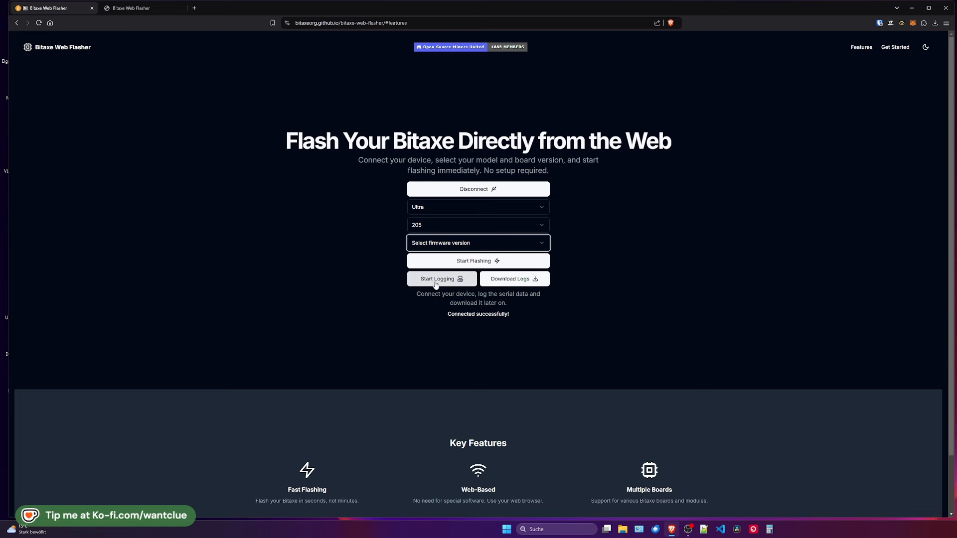
# Step: Retry logging, then disconnect and reconnect through the USB JTAG/serial debug port and retry
pyautogui.click(440, 279)
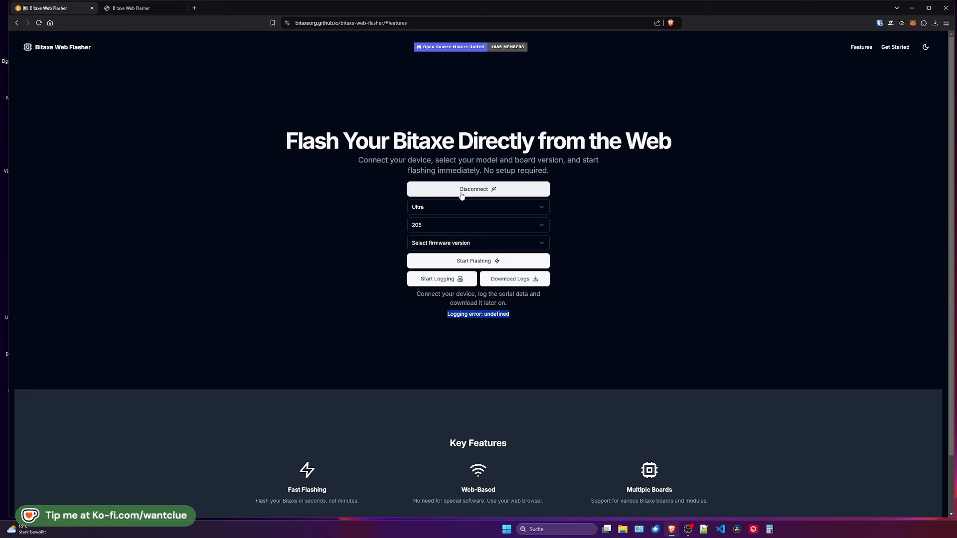
pyautogui.click(478, 189)
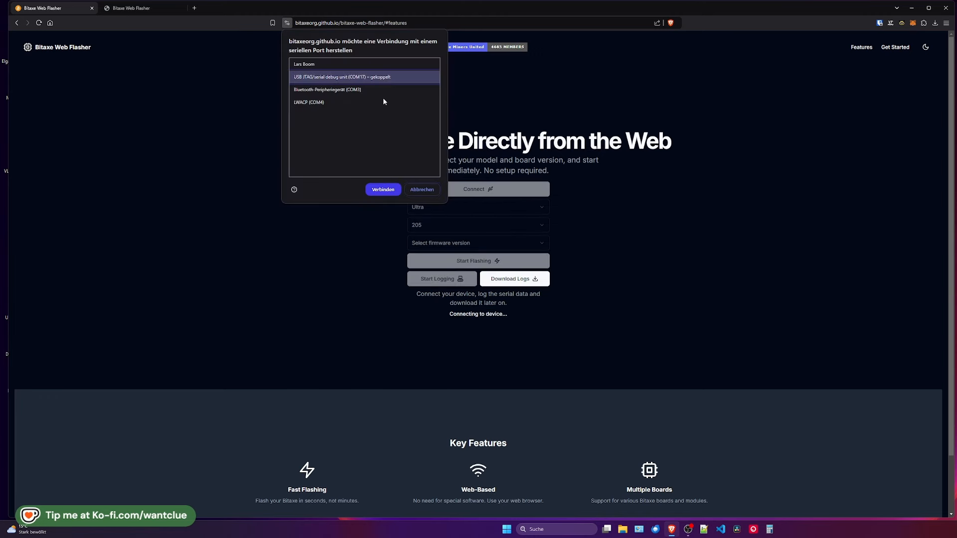
pyautogui.click(382, 189)
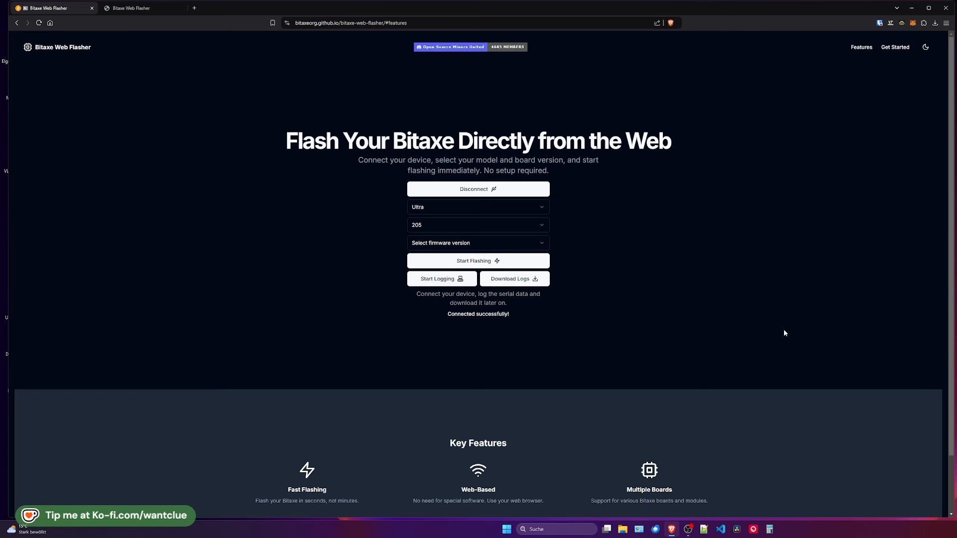
pyautogui.click(441, 279)
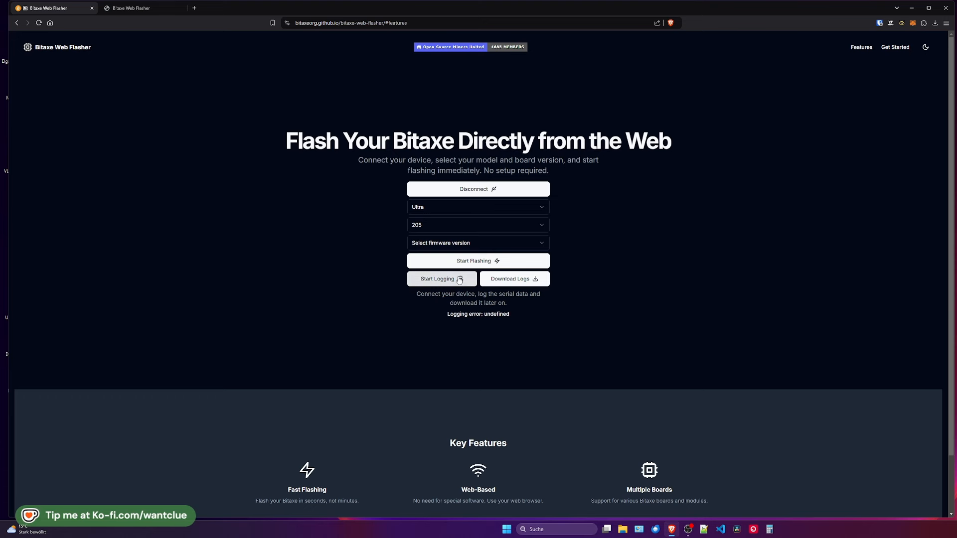
pyautogui.moveTo(664, 316)
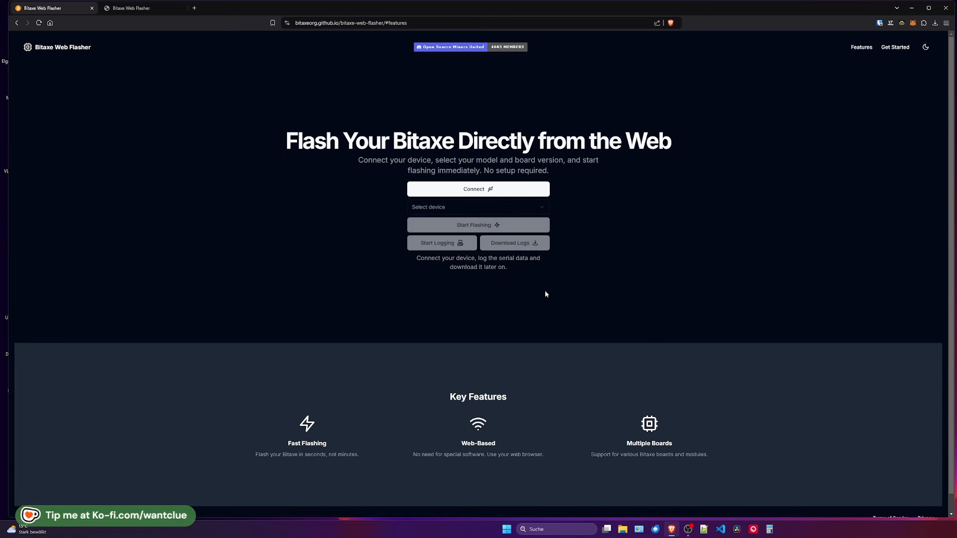
# Step: Start connecting to the Bitaxe over serial after the page reload
pyautogui.click(478, 188)
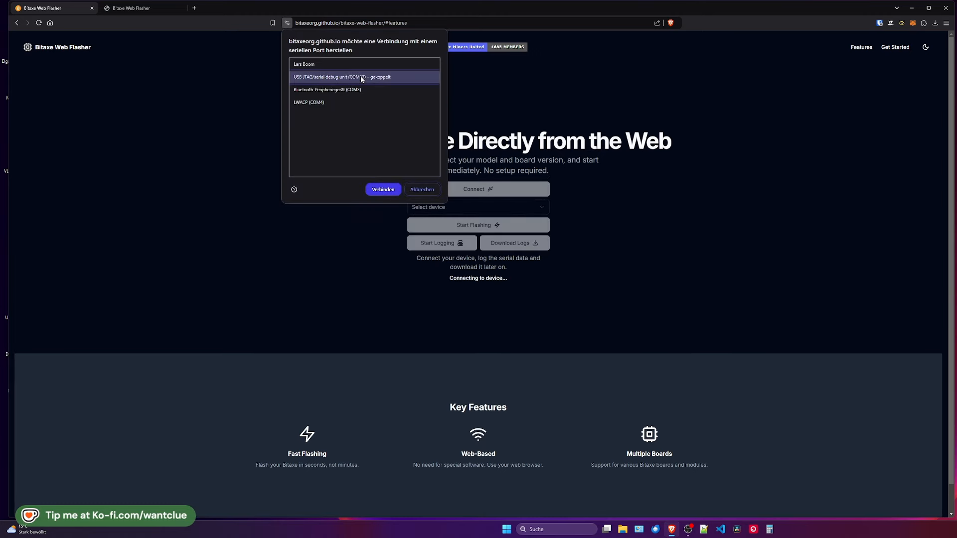
# Step: Connect through the USB serial debug port, stop the log capture, and download the logs
pyautogui.click(383, 189)
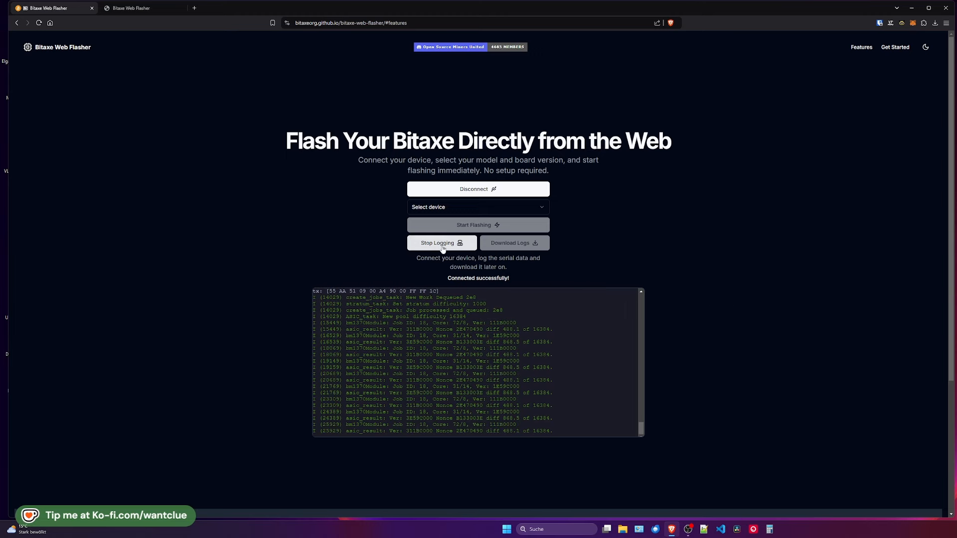
pyautogui.click(437, 242)
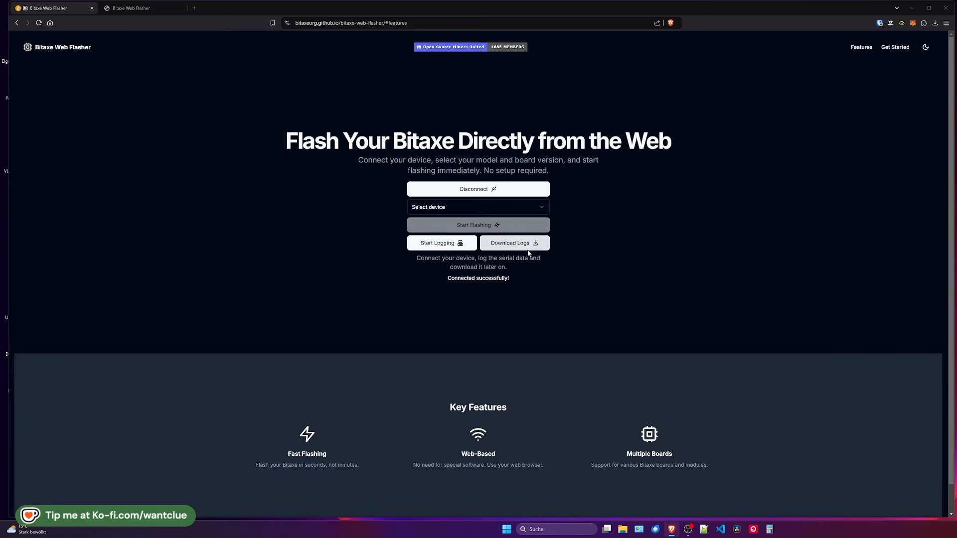
pyautogui.click(513, 242)
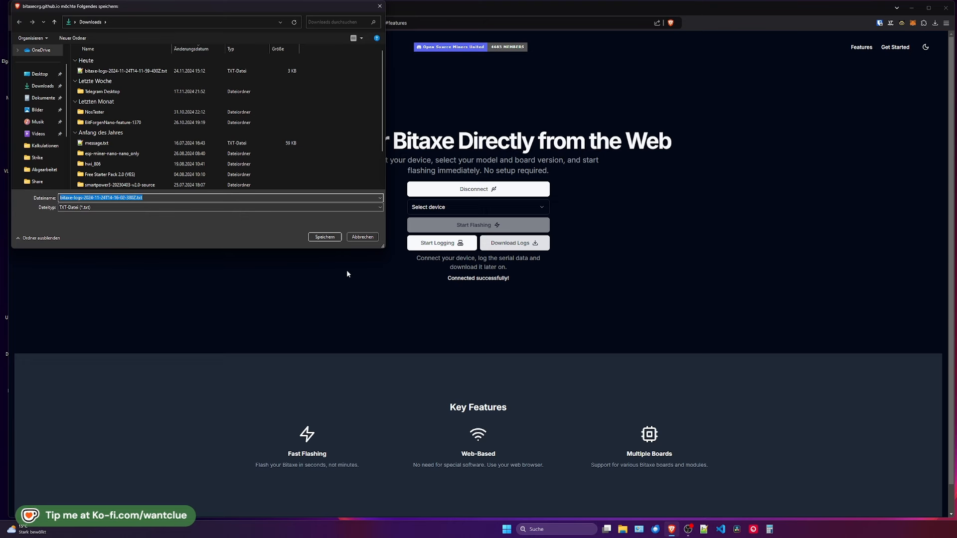